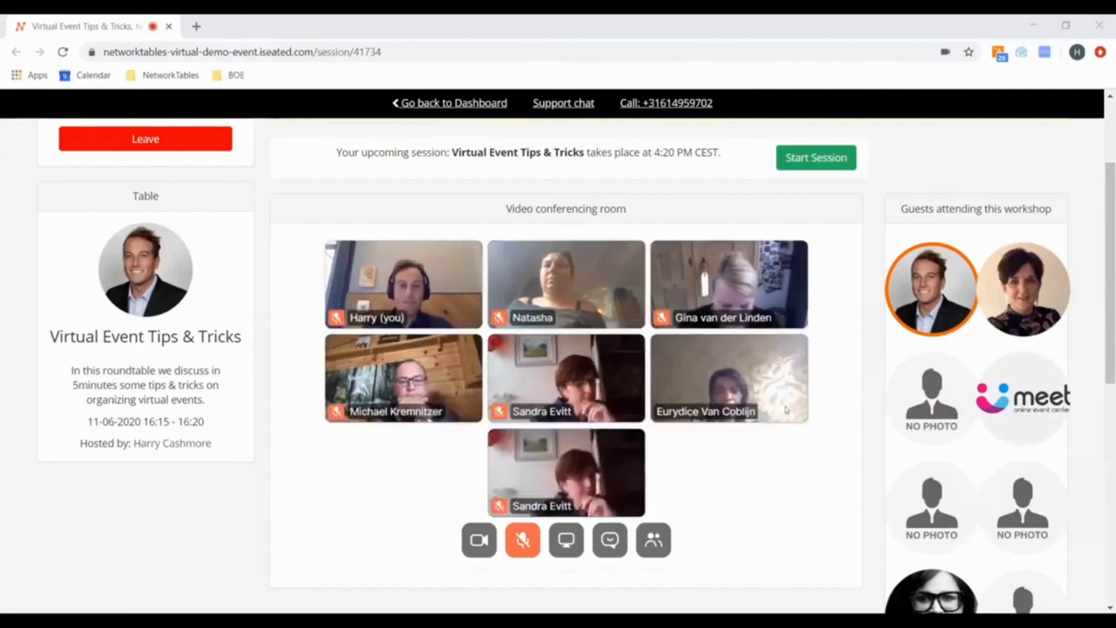
{"action": "mouse_move", "coordinate": [434, 488]}
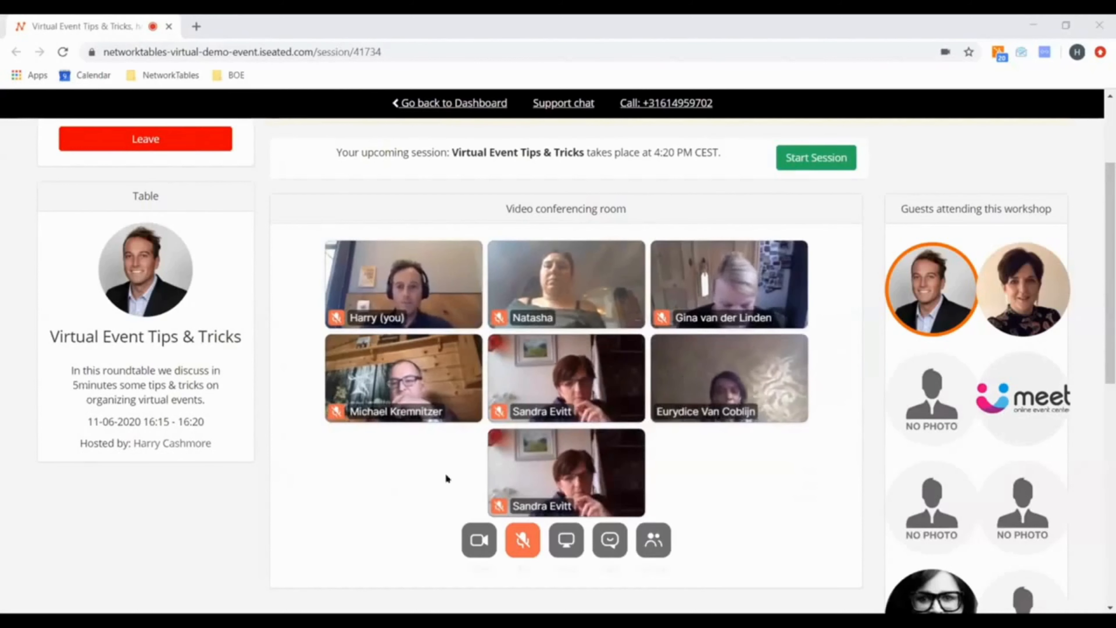
{"action": "mouse_move", "coordinate": [708, 467]}
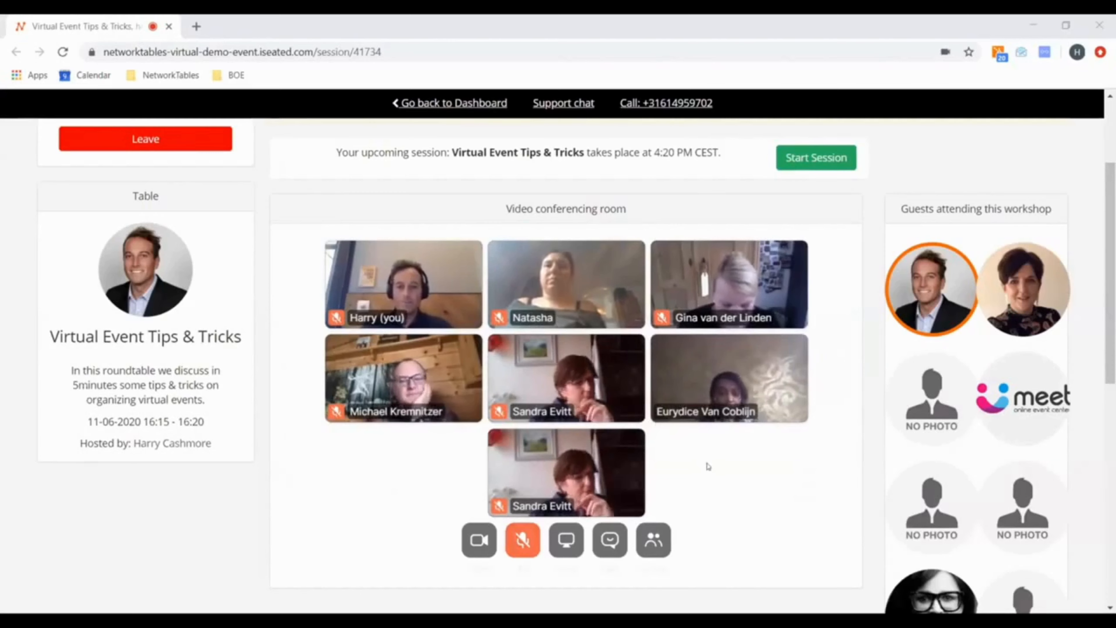
Step: Send the chat message 'How are you?' to everyone in the roundtable room
{"action": "scroll", "scroll_direction": "down", "scroll_amount": 3}
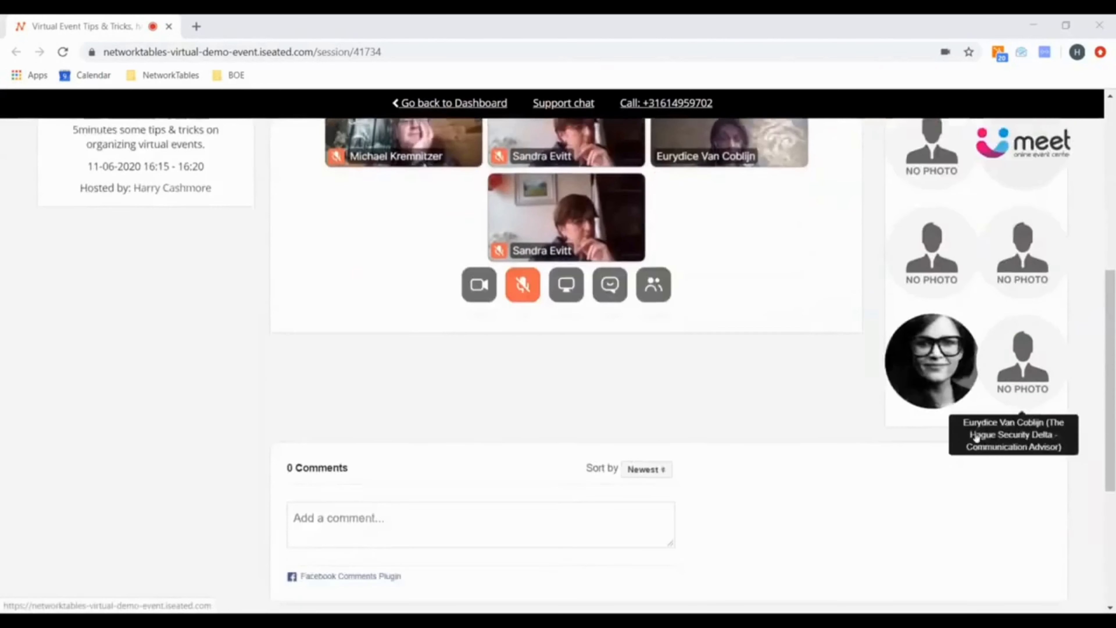
{"action": "scroll", "scroll_direction": "up", "scroll_amount": 3}
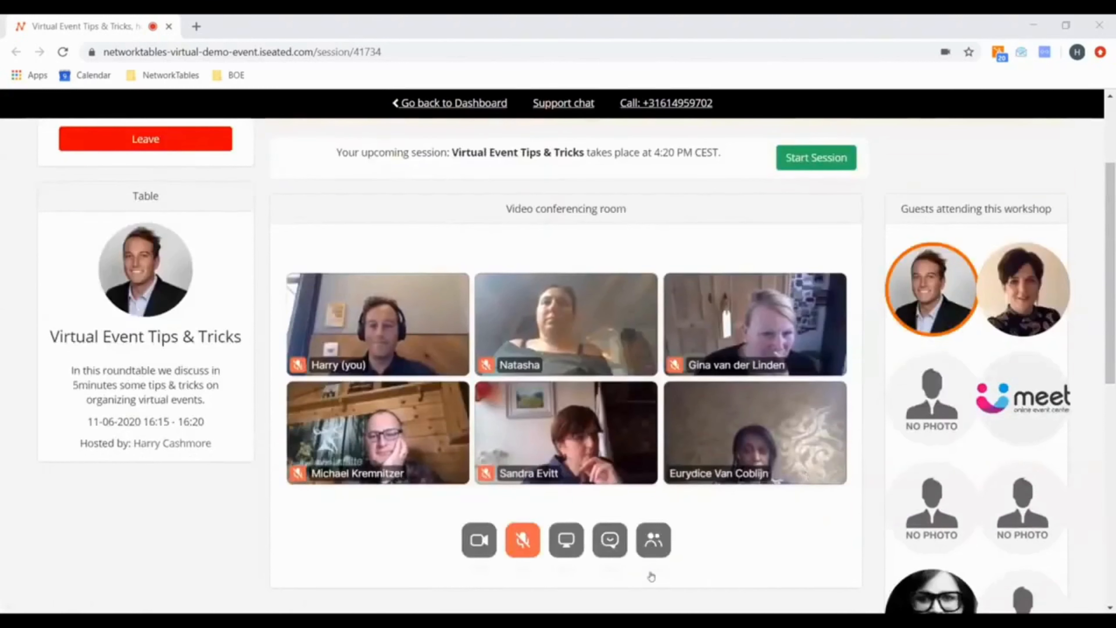
{"action": "mouse_move", "coordinate": [930, 506]}
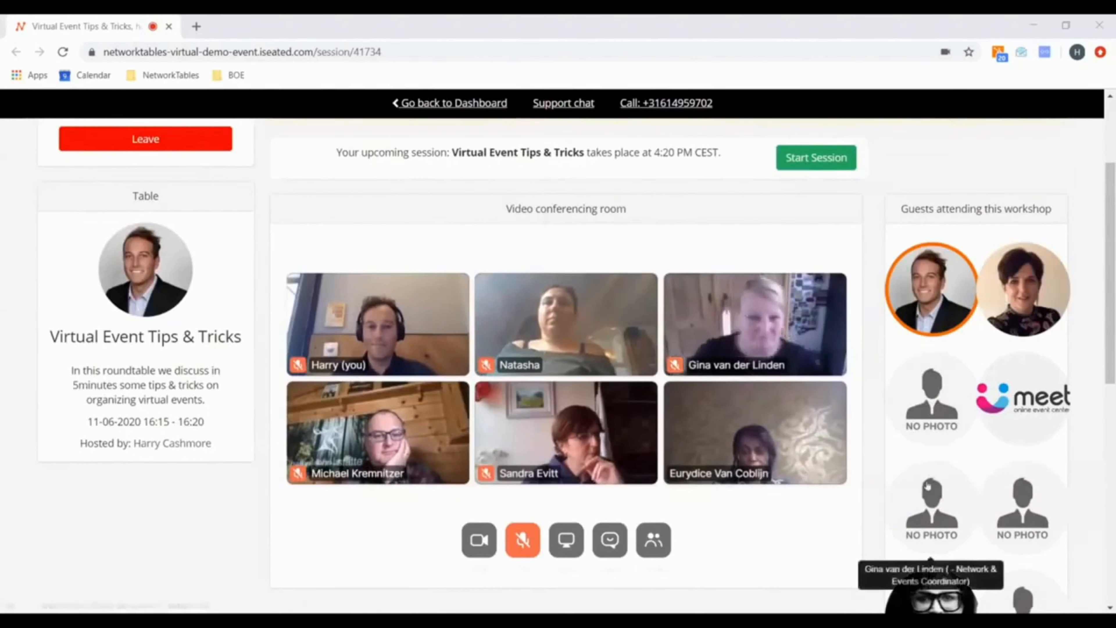
{"action": "scroll", "scroll_direction": "down", "scroll_amount": 3}
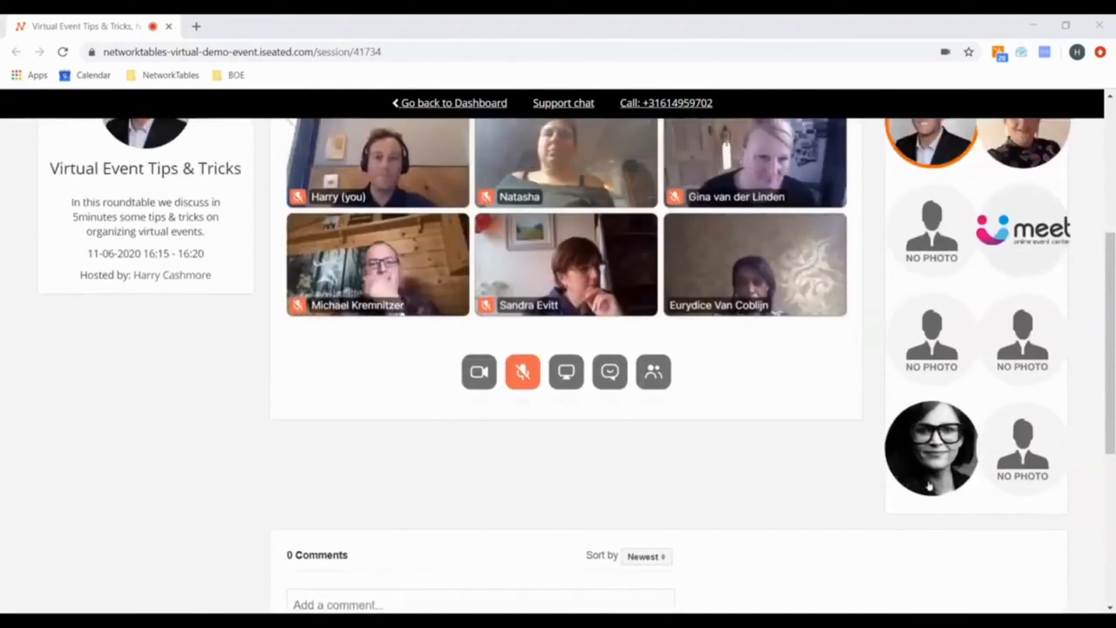
{"action": "scroll", "scroll_direction": "up", "scroll_amount": 3}
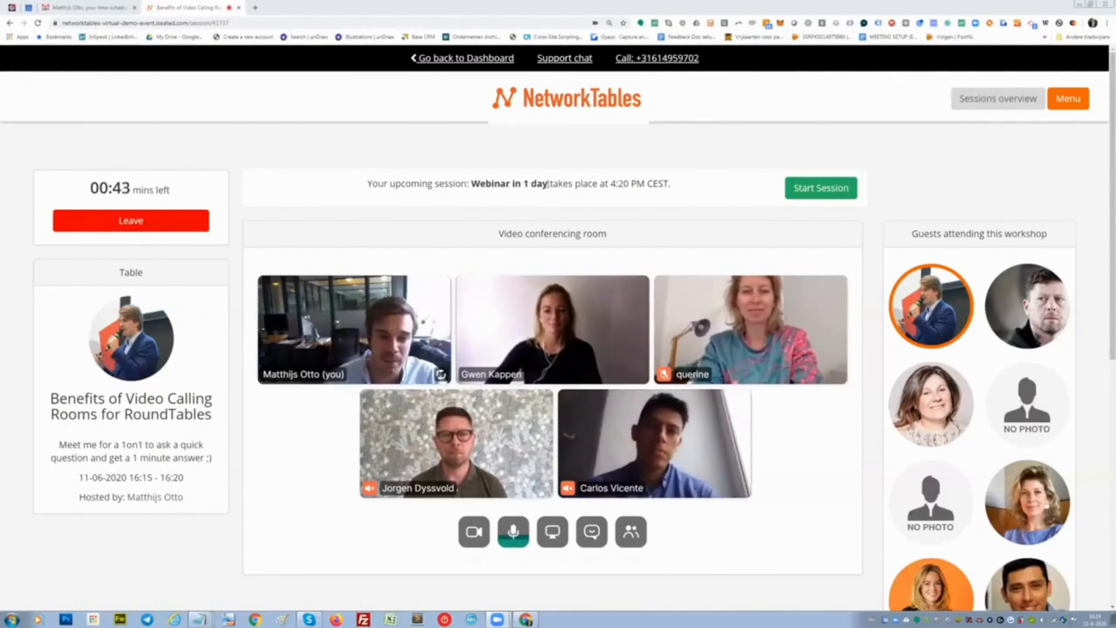
{"action": "double_click", "coordinate": [508, 183]}
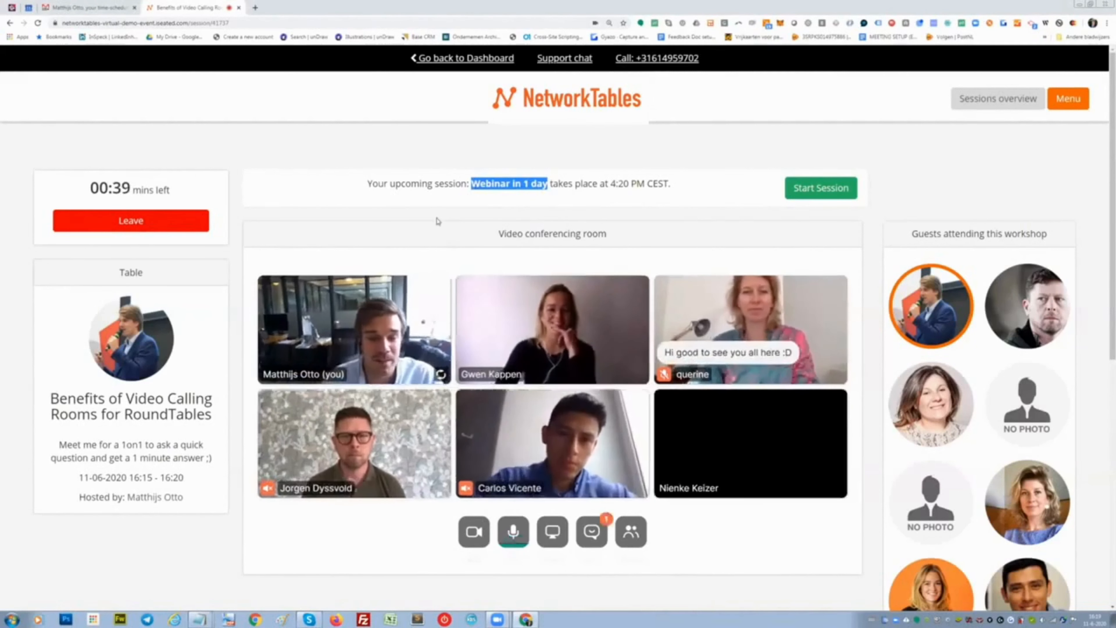
{"action": "scroll", "scroll_direction": "down", "scroll_amount": 3}
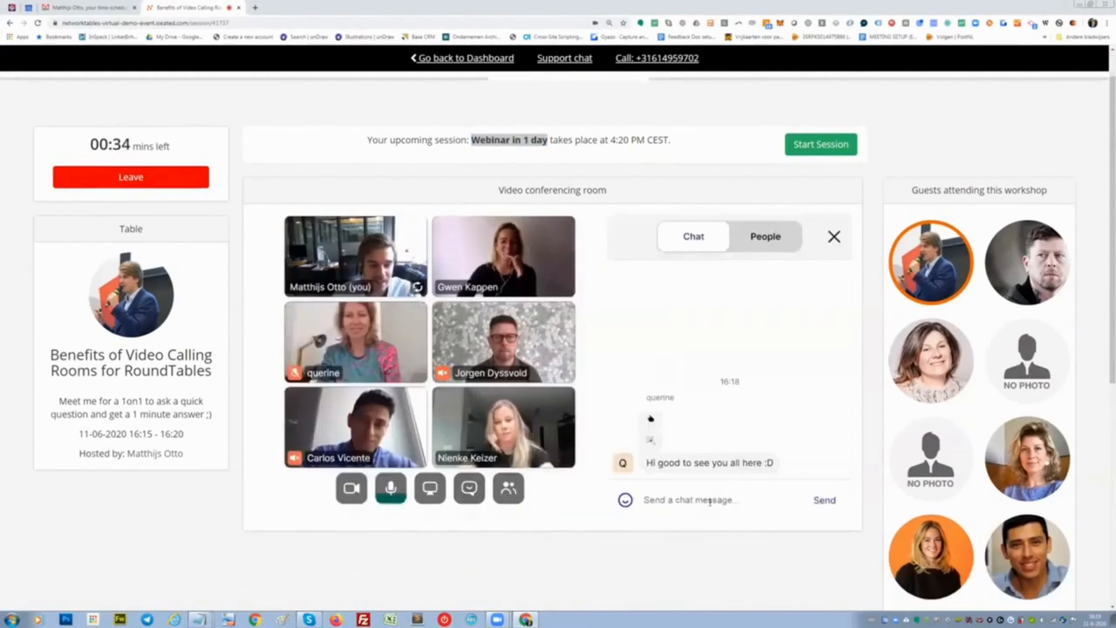
{"action": "type", "text": "How are you?"}
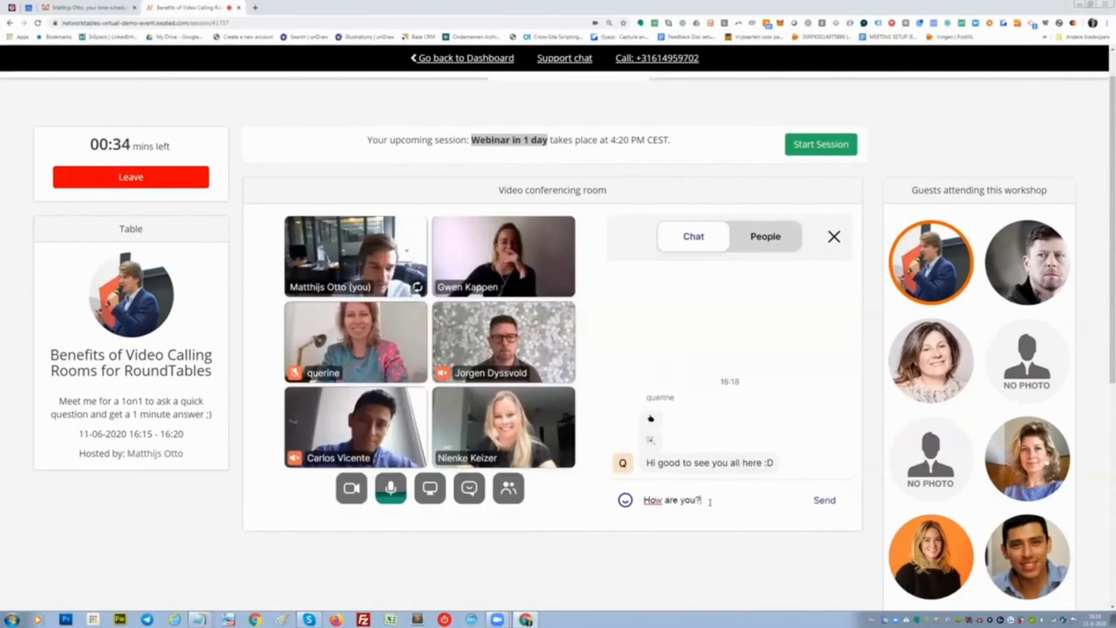
{"action": "left_click", "coordinate": [824, 500]}
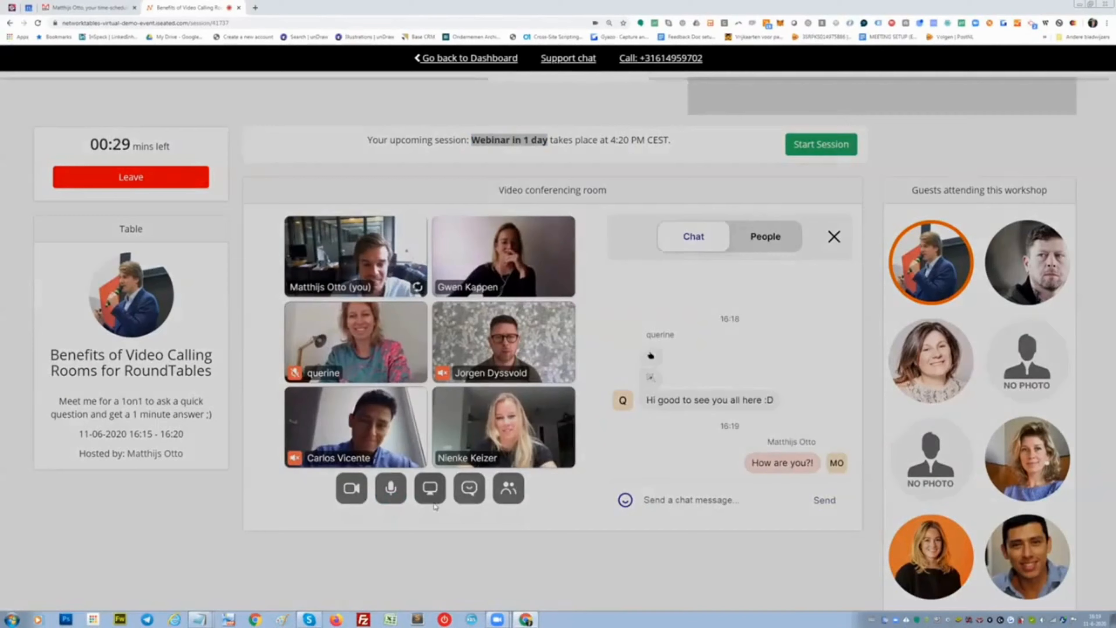